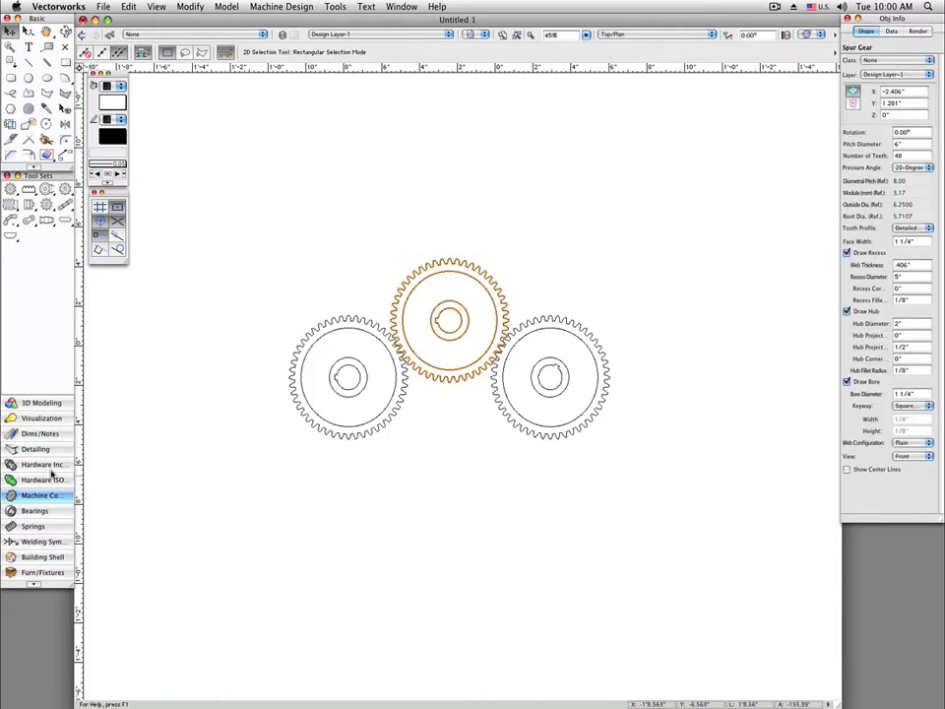
Step: Switch to the Dims/Notes tool set containing the constraint tools
{"action": "left_click", "coordinate": [40, 434]}
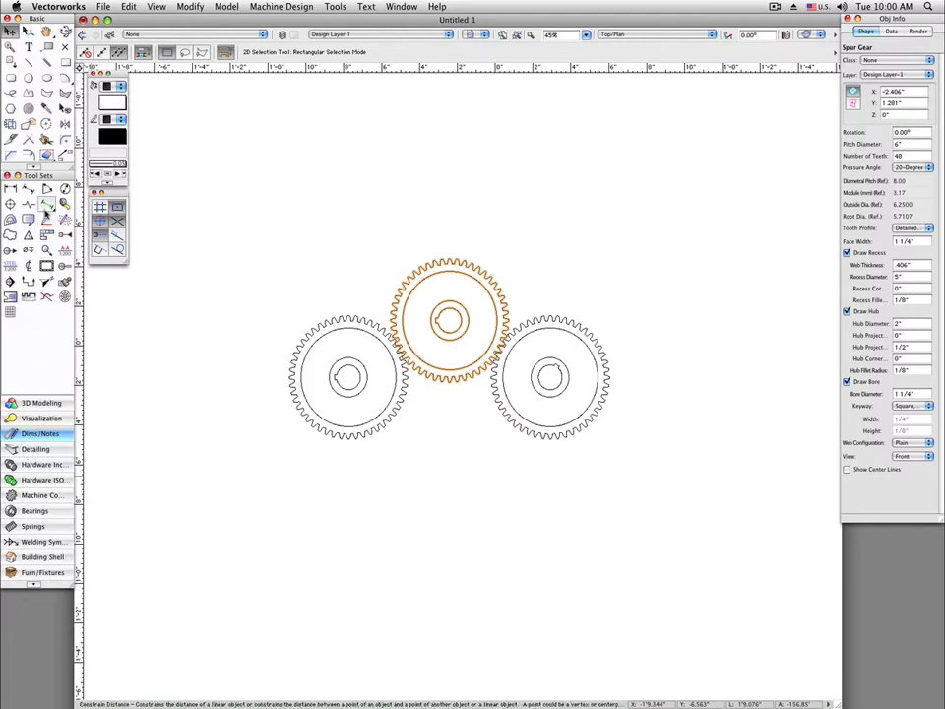
Step: Choose Constrain Distance from the constraint tool pop-up
{"action": "left_click", "coordinate": [46, 204]}
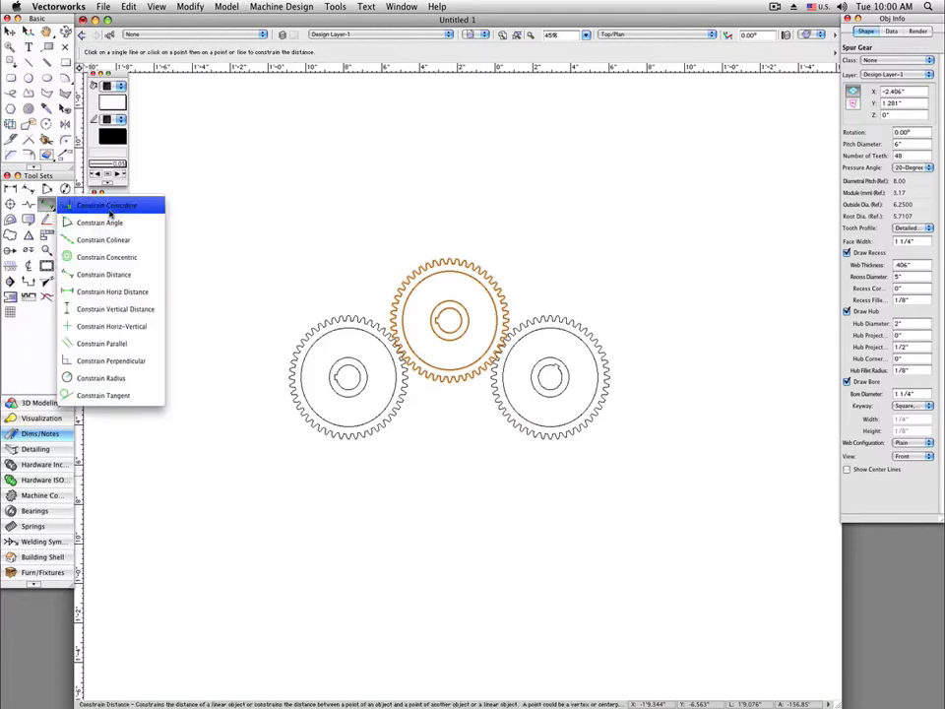
{"action": "mouse_move", "coordinate": [105, 257]}
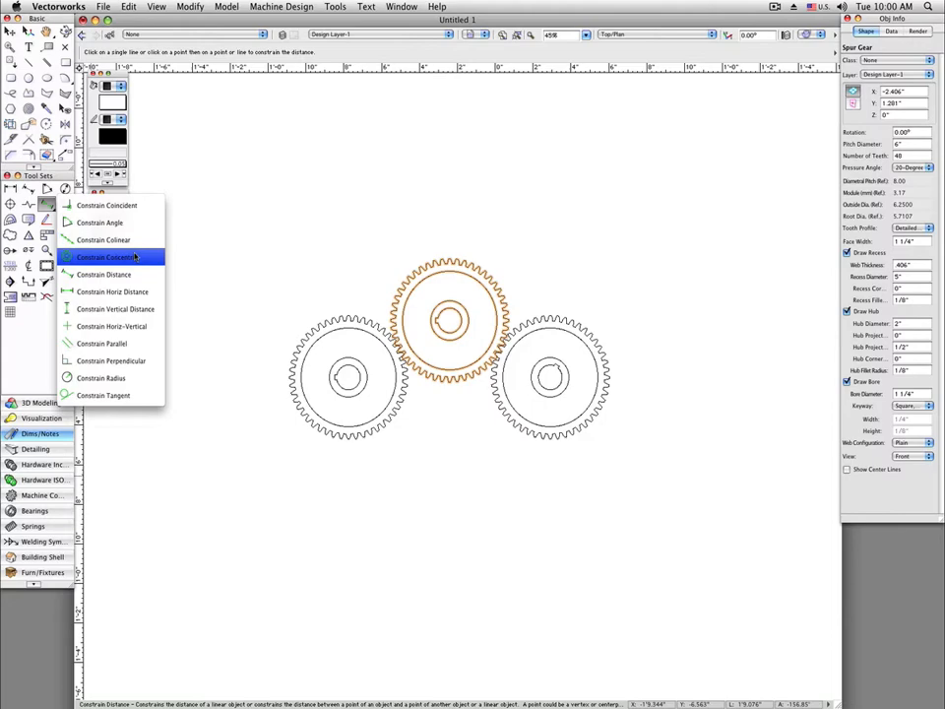
{"action": "mouse_move", "coordinate": [104, 274]}
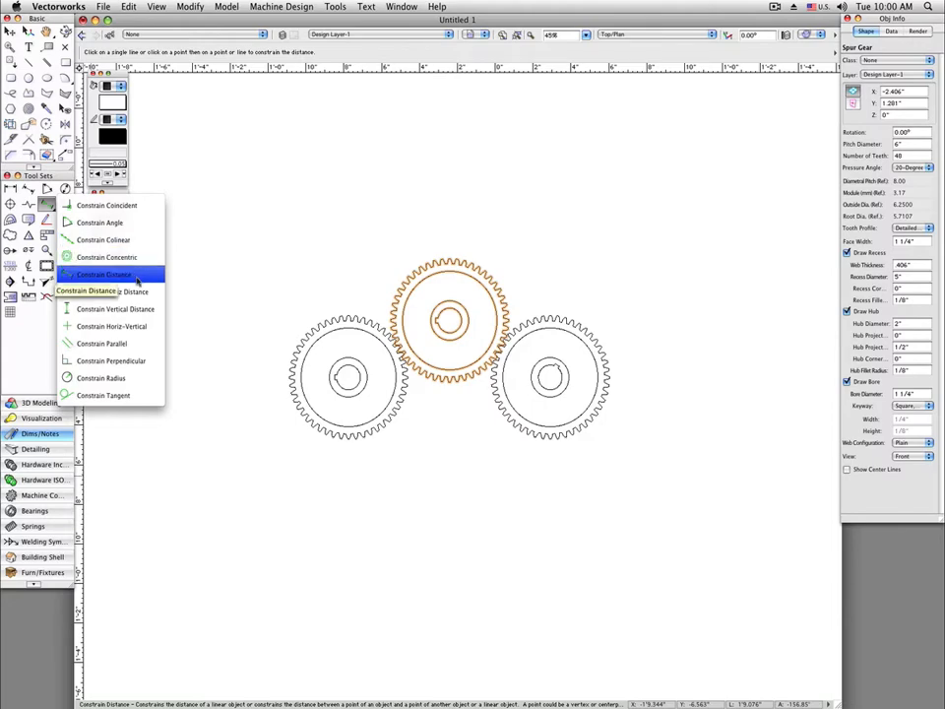
{"action": "left_click", "coordinate": [105, 274]}
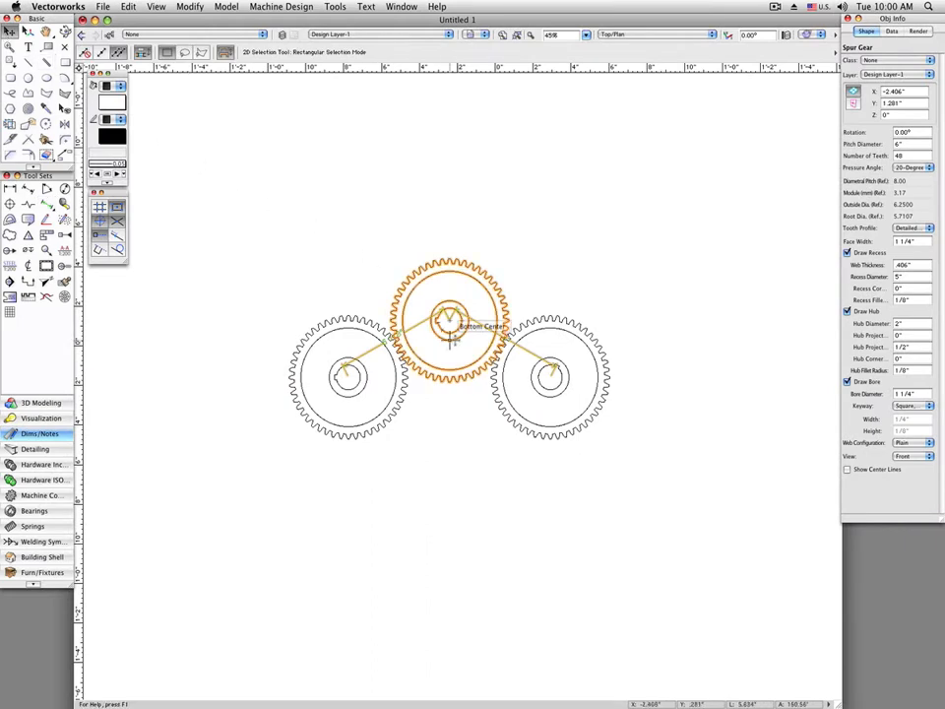
Step: Drag the top gear down below the lower gears and back above them
{"action": "left_click_drag", "start_coordinate": [451, 325], "coordinate": [451, 386]}
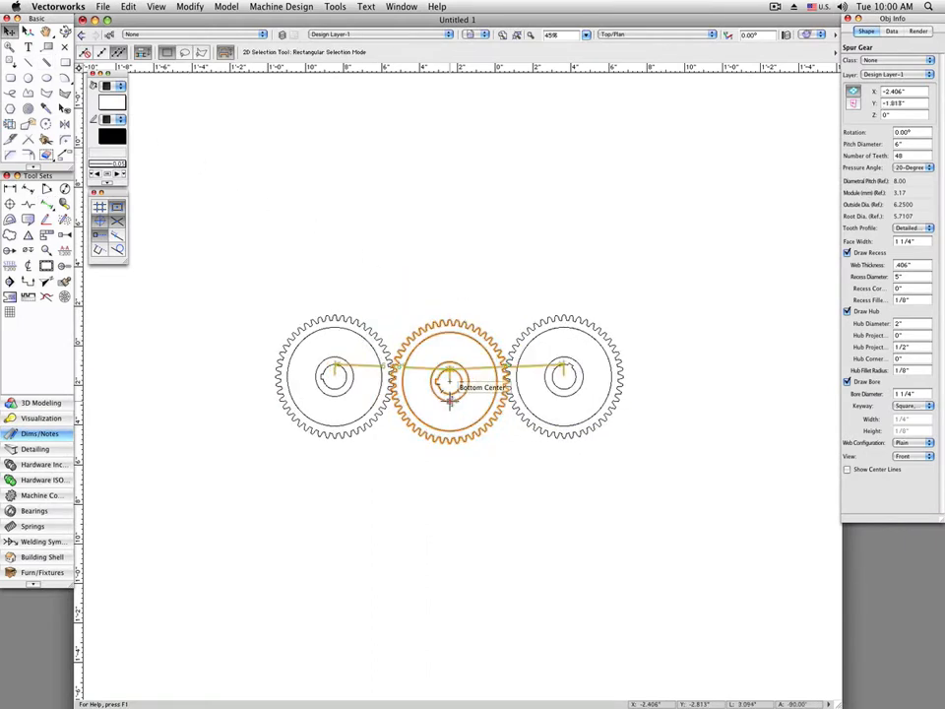
{"action": "left_click_drag", "start_coordinate": [448, 377], "coordinate": [448, 423]}
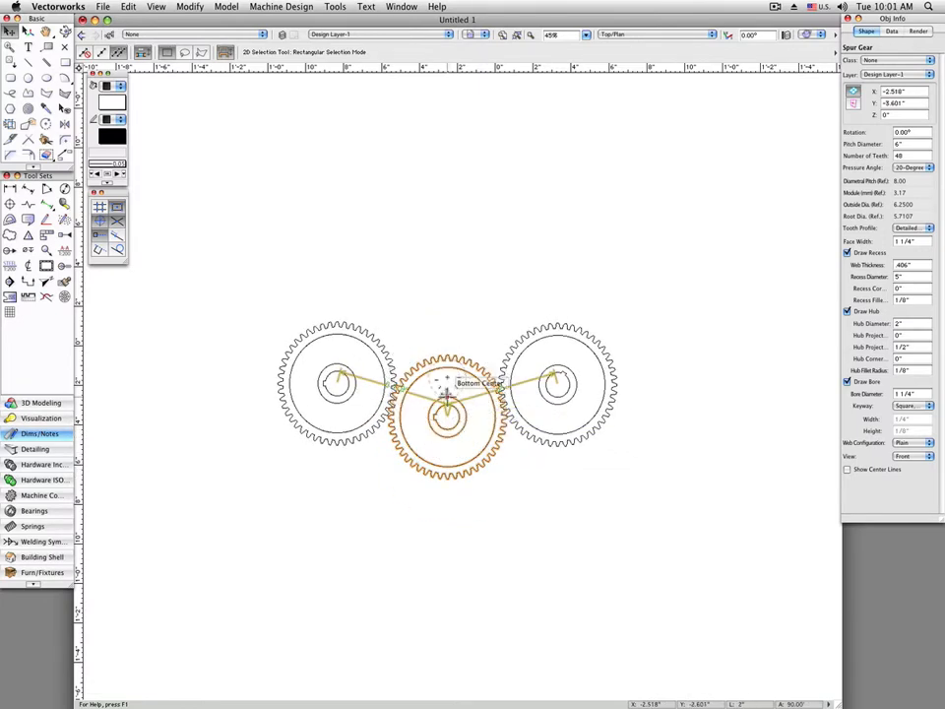
{"action": "left_click_drag", "start_coordinate": [448, 423], "coordinate": [448, 345]}
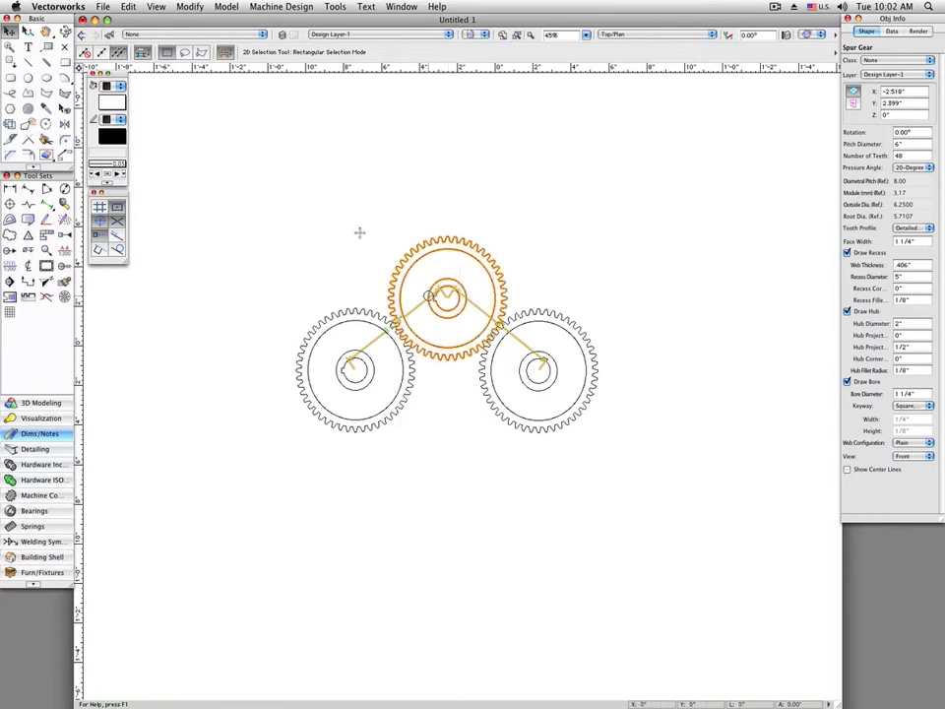
Step: Open Modify > Edit Constraints for the selected top gear
{"action": "left_click", "coordinate": [190, 7]}
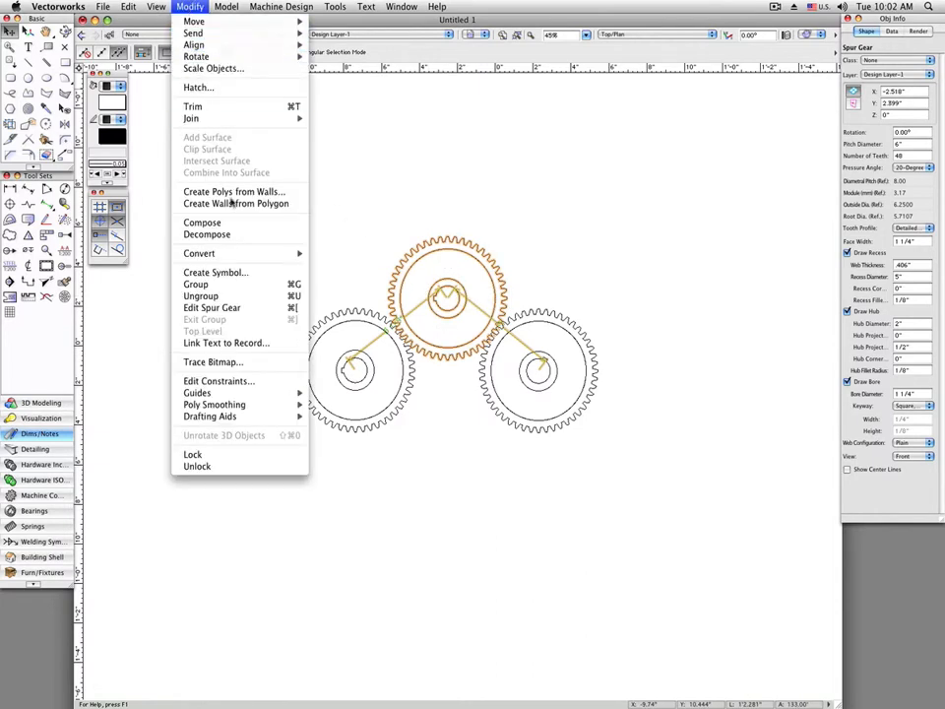
{"action": "mouse_move", "coordinate": [216, 381]}
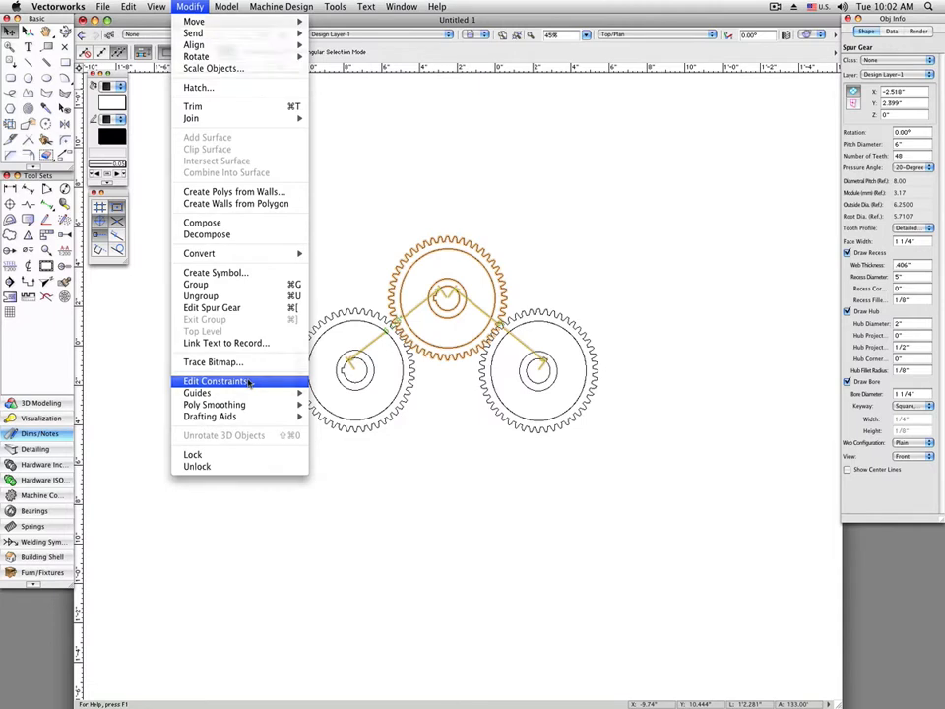
{"action": "left_click", "coordinate": [214, 381]}
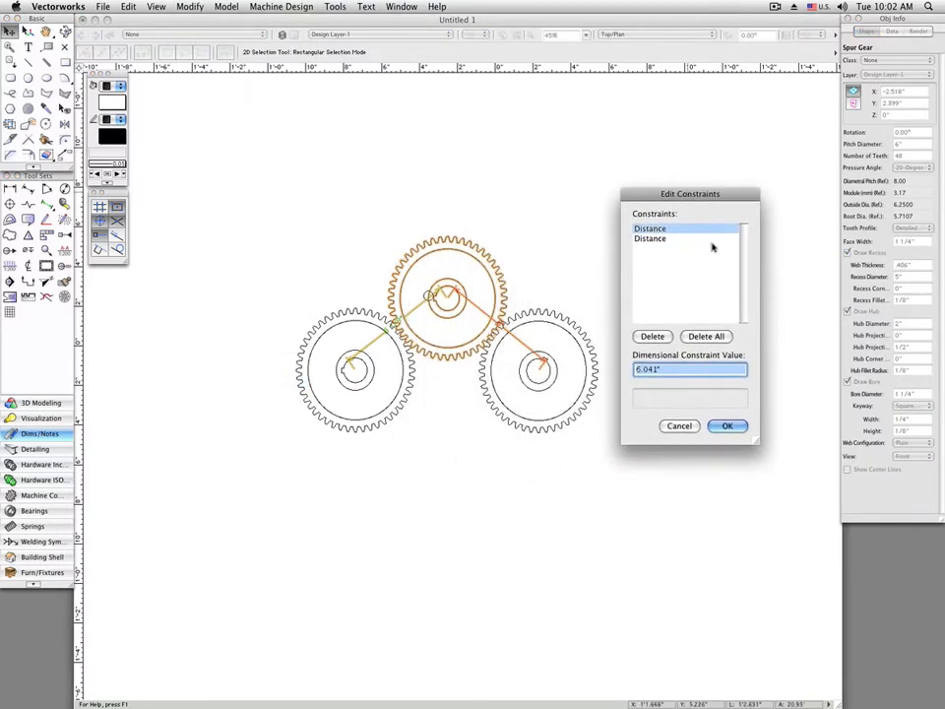
Step: Inspect both Distance entries, then delete the first distance constraint
{"action": "left_click", "coordinate": [650, 228]}
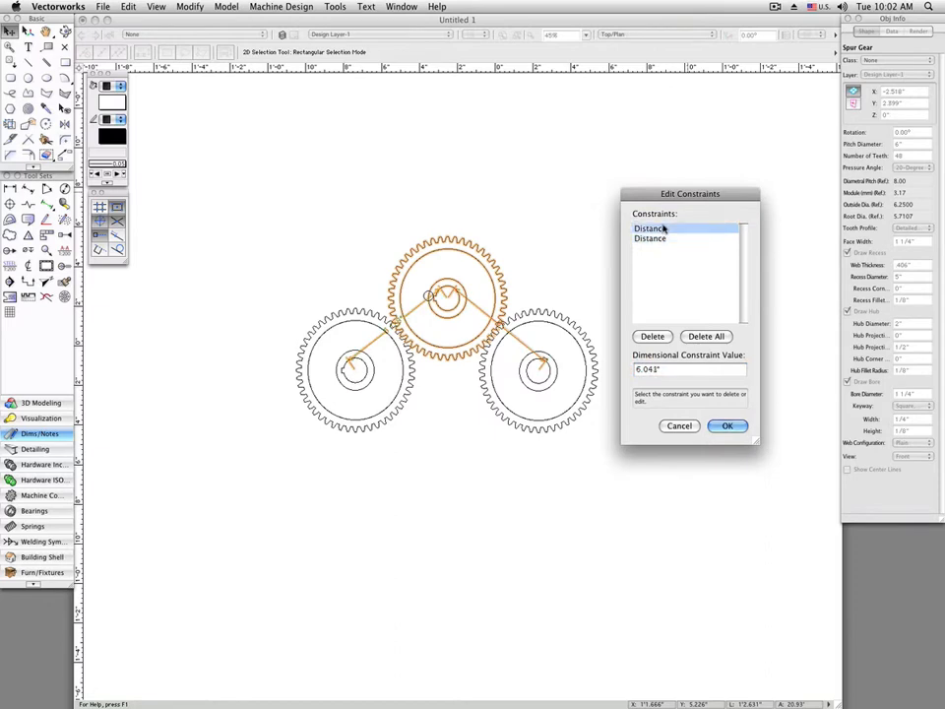
{"action": "left_click", "coordinate": [650, 238]}
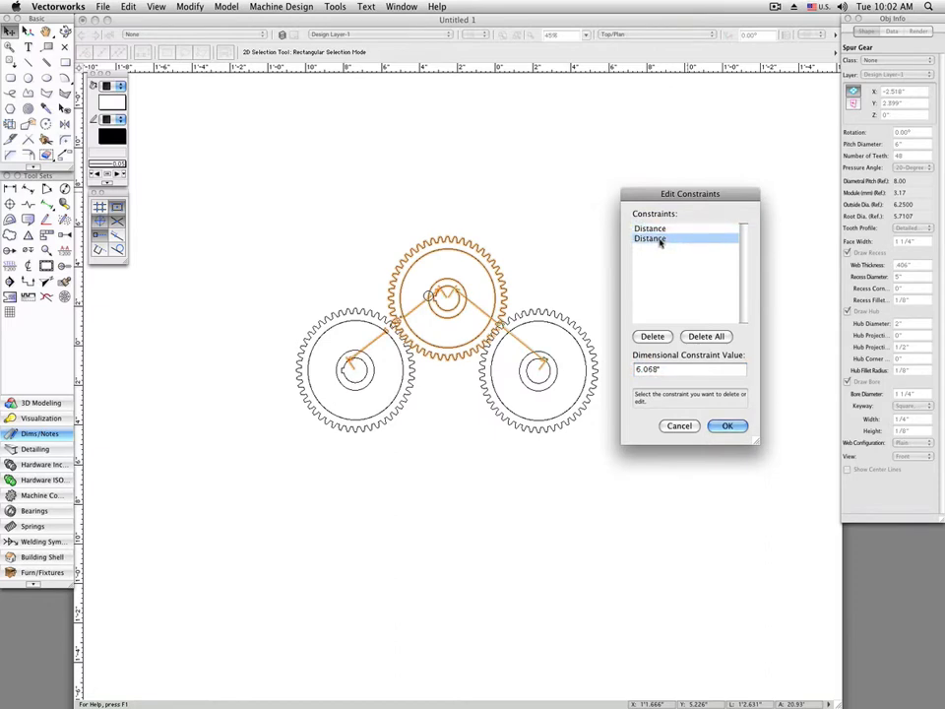
{"action": "left_click", "coordinate": [650, 228]}
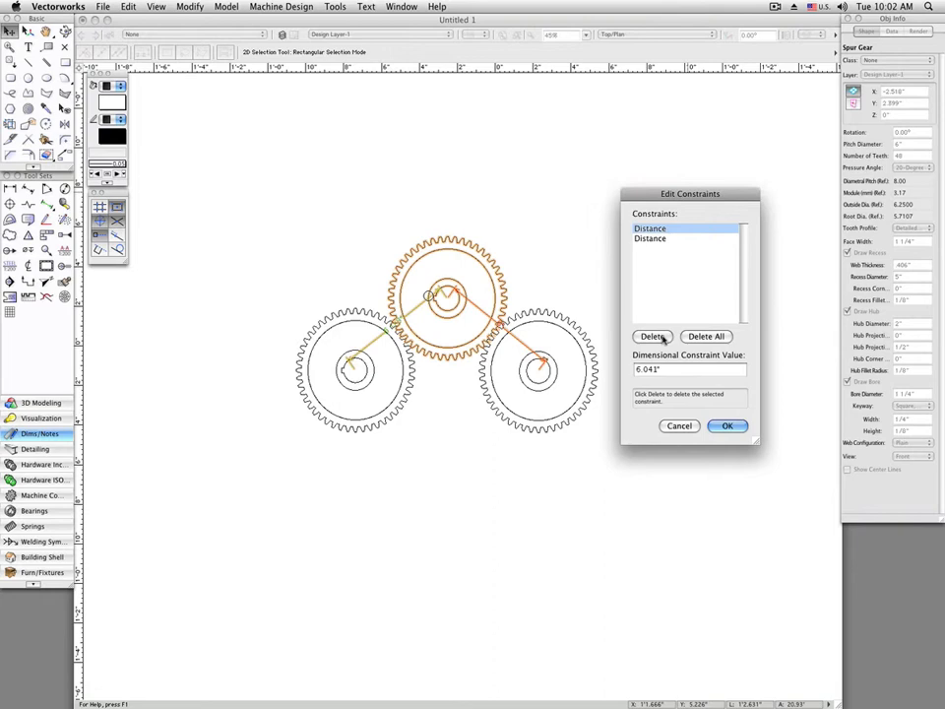
{"action": "left_click", "coordinate": [728, 425]}
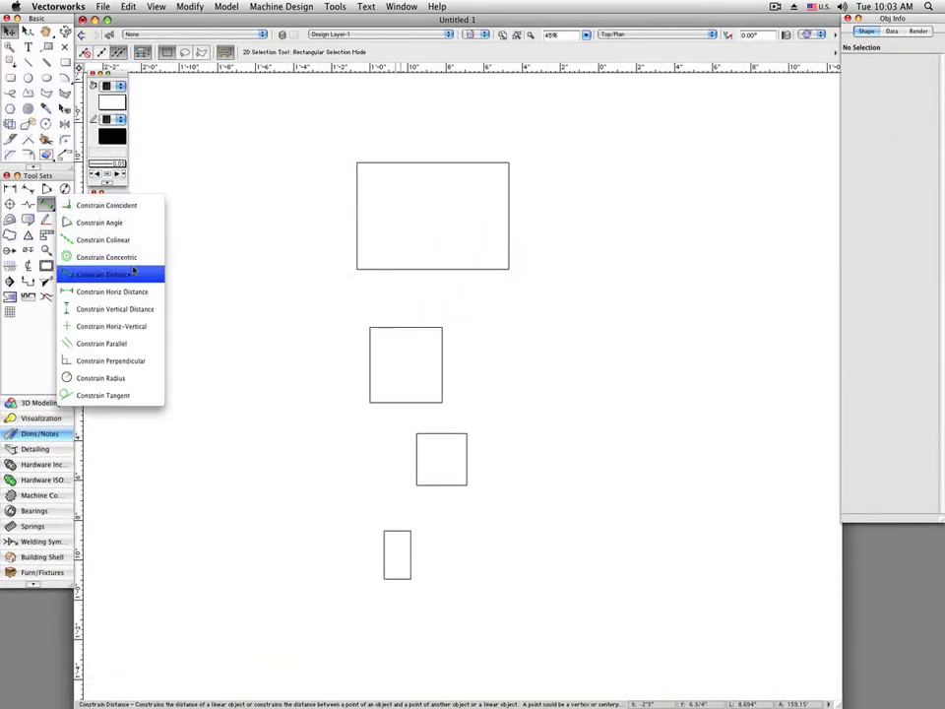
{"action": "mouse_move", "coordinate": [113, 291]}
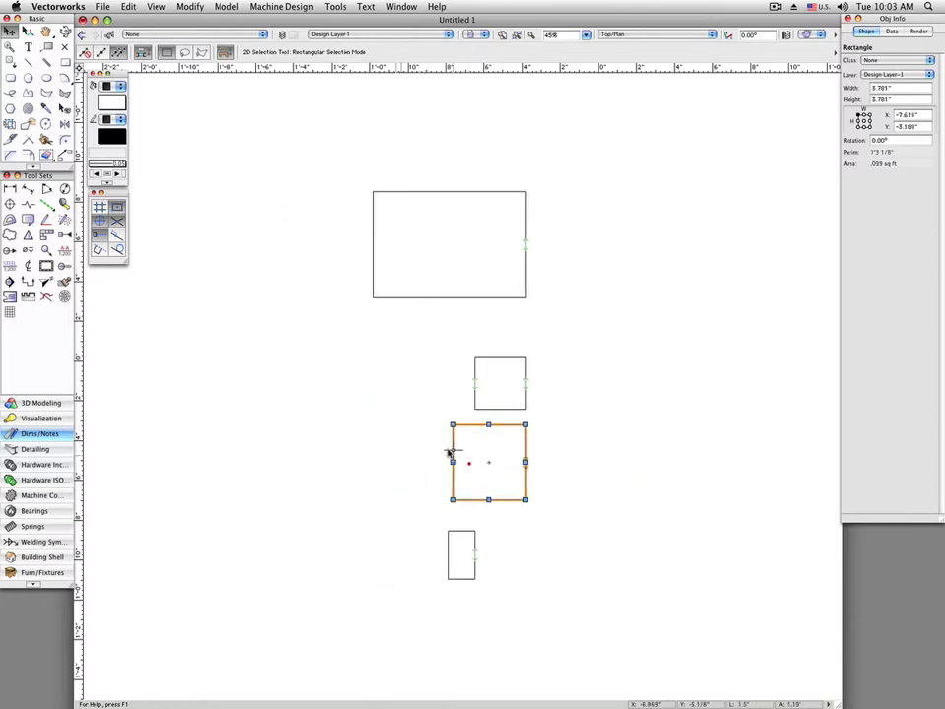
Step: Delete the top rectangle's Colinear entry in Edit Constraints and confirm with OK
{"action": "left_click", "coordinate": [127, 7]}
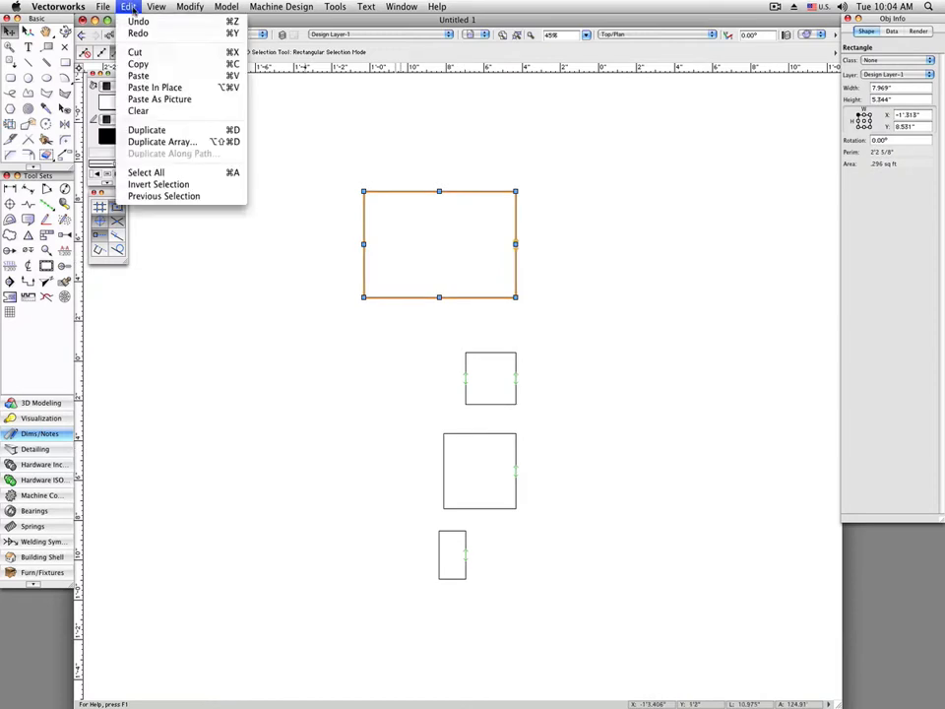
{"action": "left_click", "coordinate": [189, 7]}
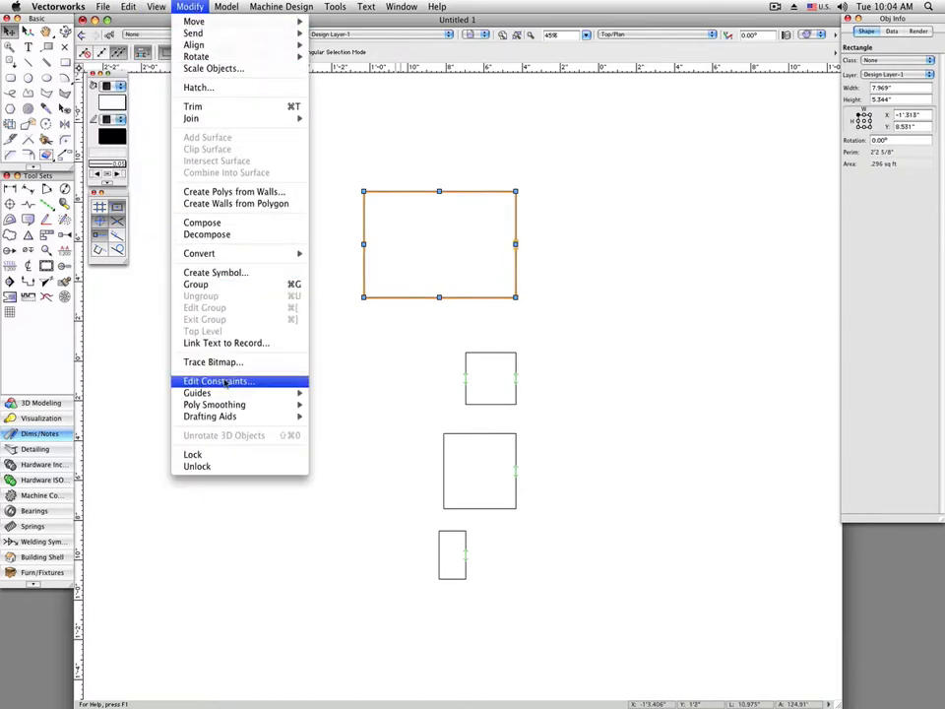
{"action": "left_click", "coordinate": [219, 381]}
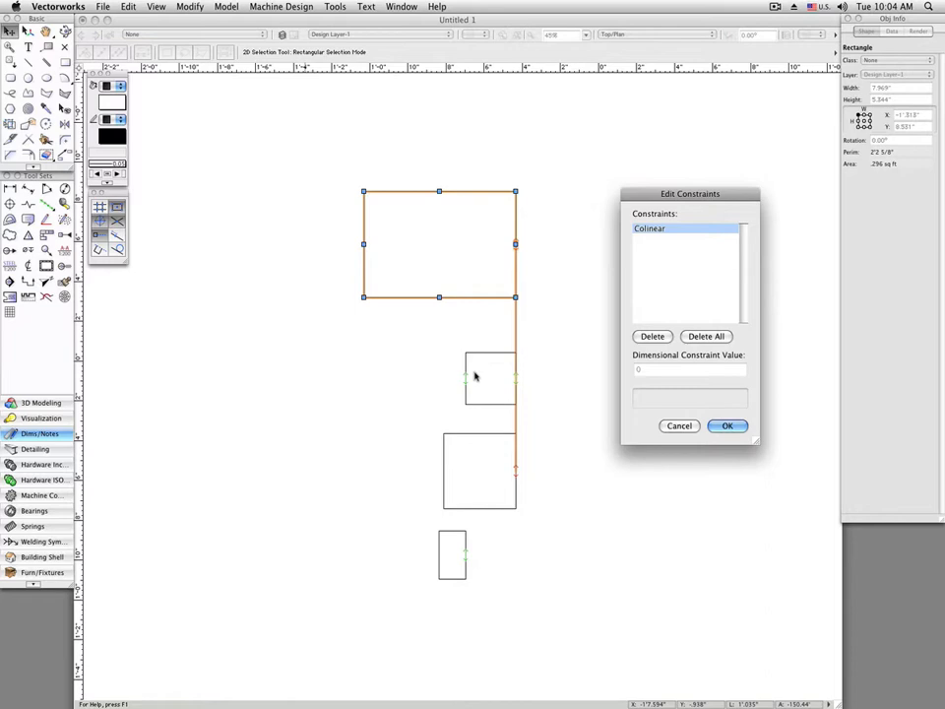
{"action": "left_click", "coordinate": [652, 336]}
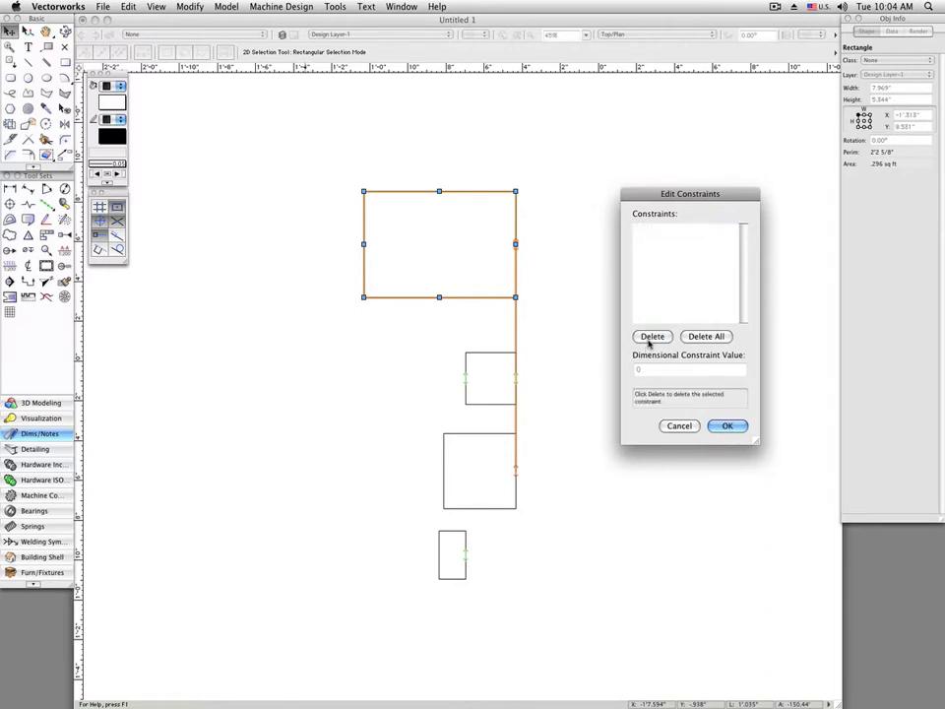
{"action": "left_click", "coordinate": [727, 425]}
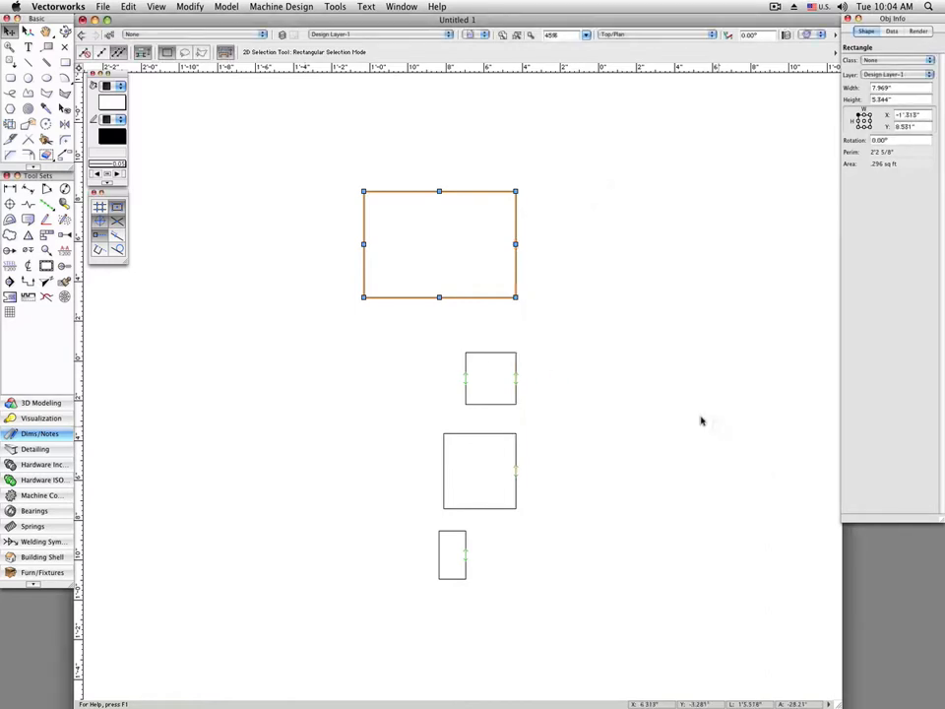
Step: Select the small square, open Edit Constraints, and highlight its second Colinear entry
{"action": "left_click", "coordinate": [489, 378]}
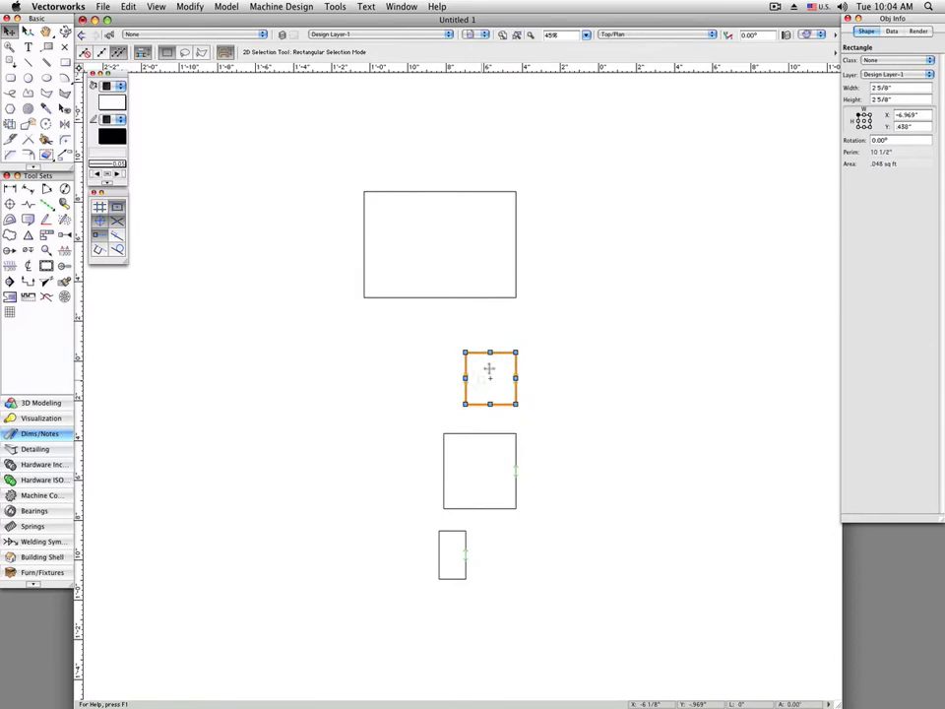
{"action": "left_click", "coordinate": [190, 7]}
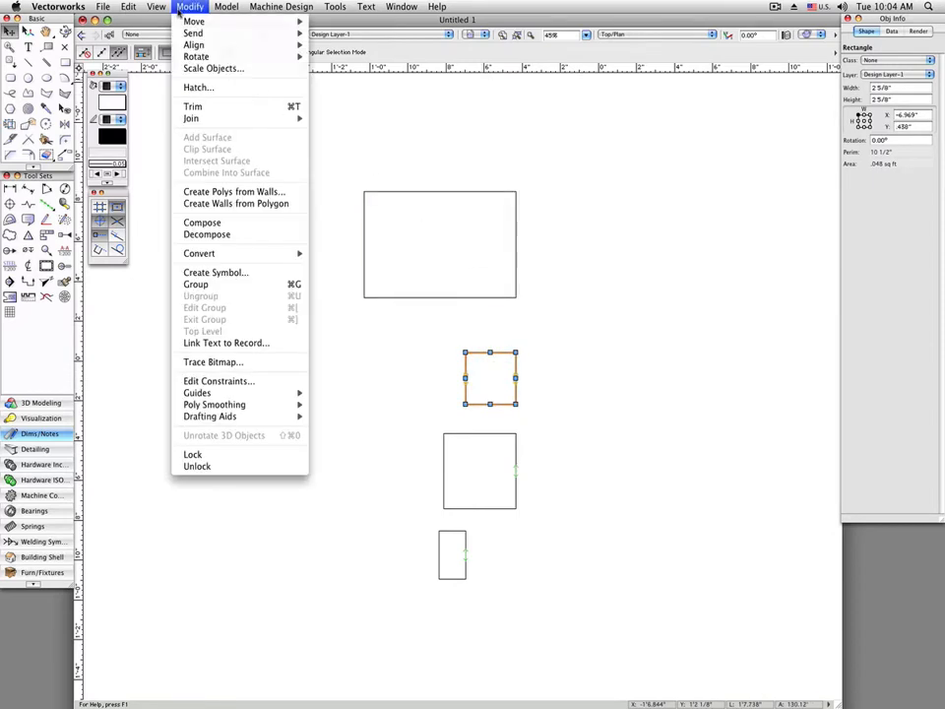
{"action": "left_click", "coordinate": [218, 381]}
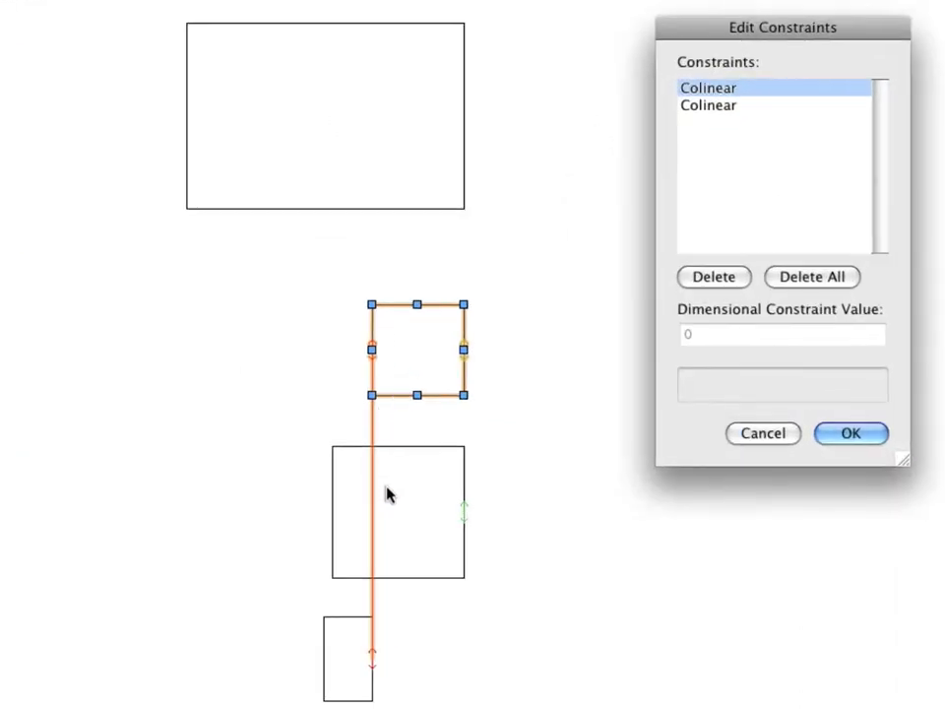
{"action": "mouse_move", "coordinate": [374, 628]}
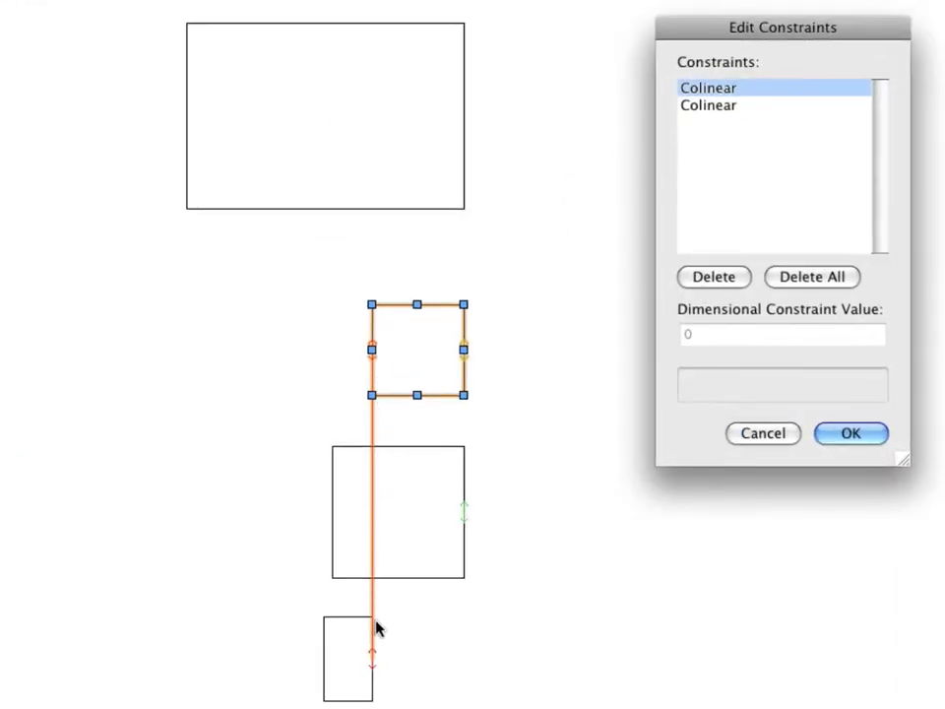
{"action": "left_click", "coordinate": [708, 106]}
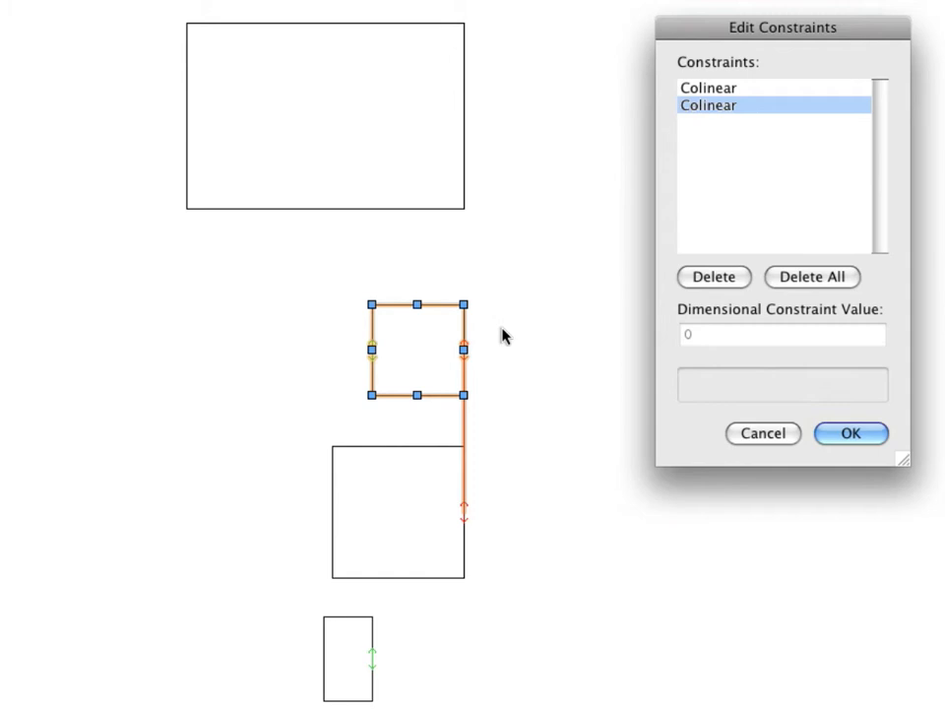